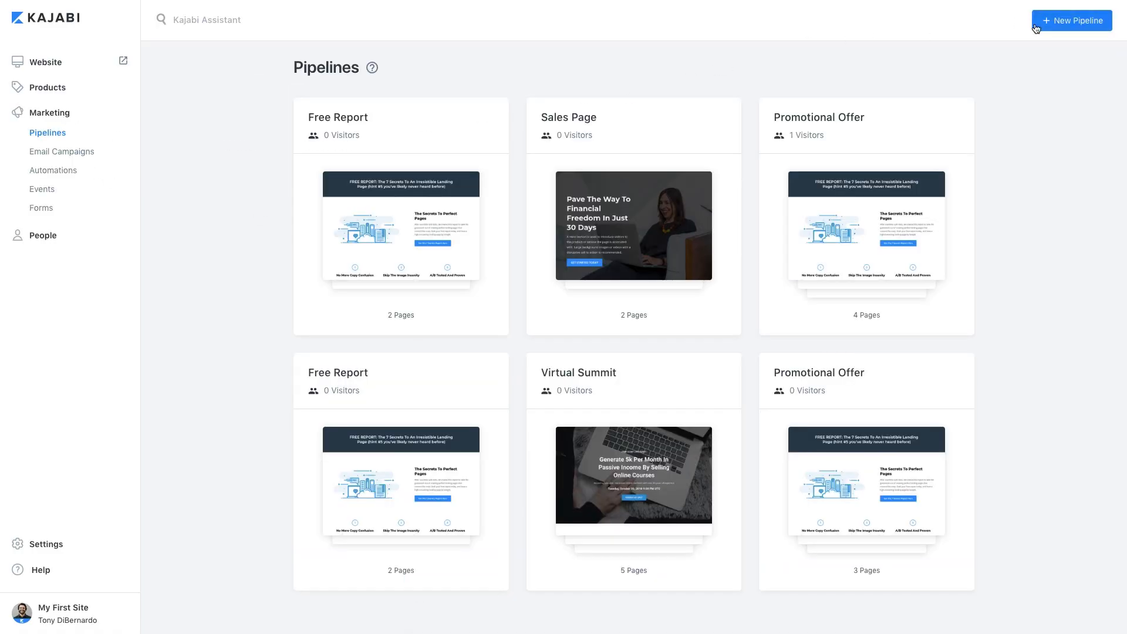
Start a new pipeline and choose the Free Report blueprint to view its overview.
left_click(1071, 20)
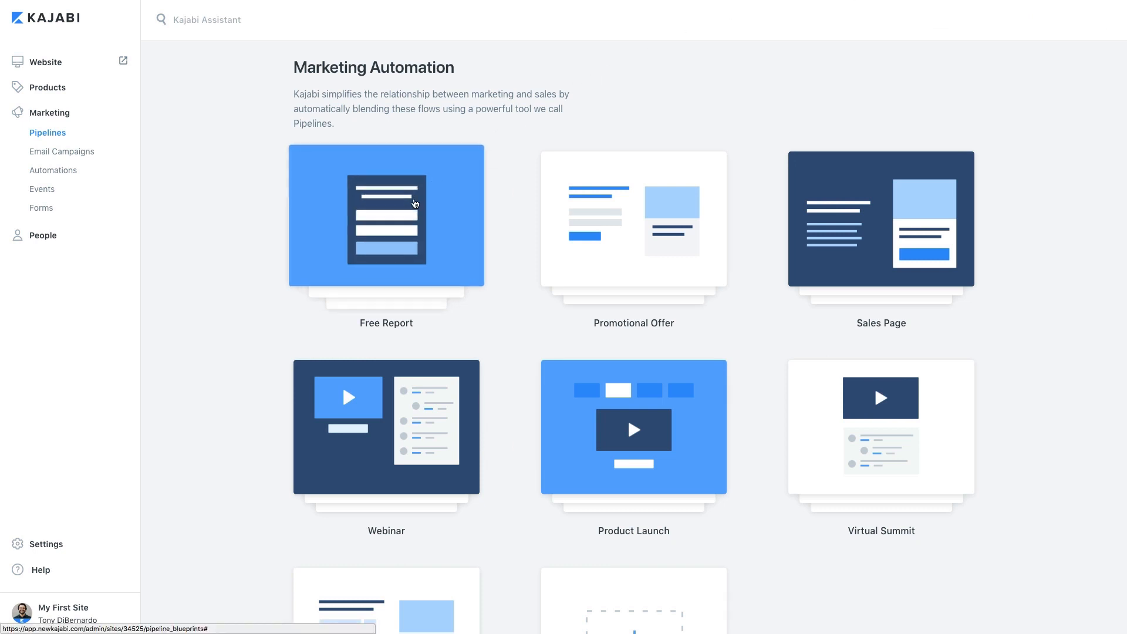
left_click(386, 220)
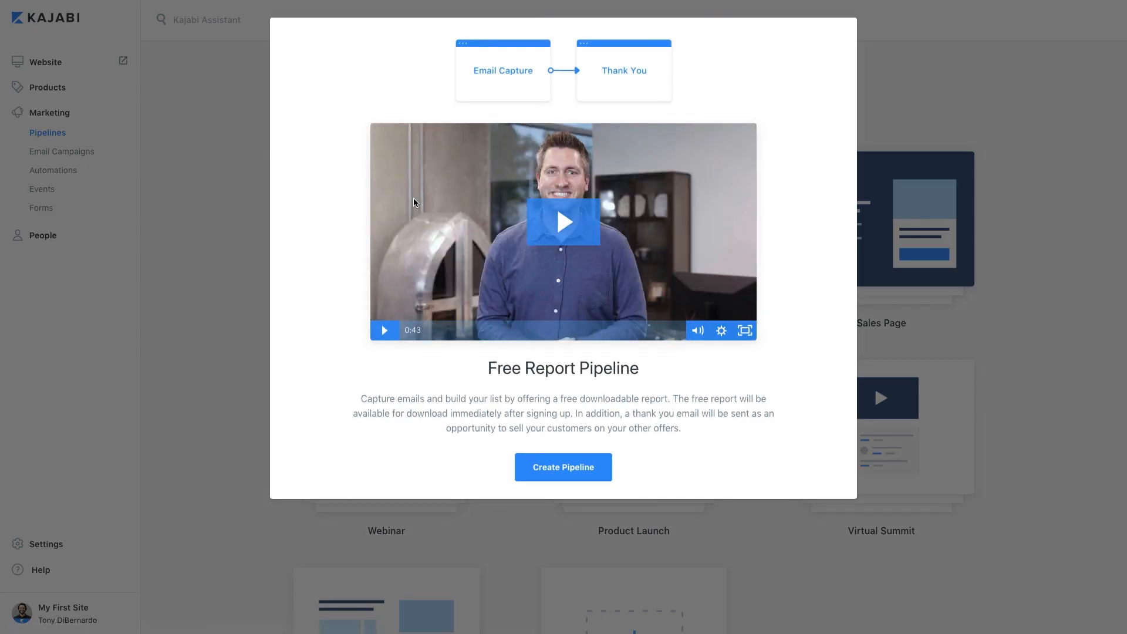
mouse_move(548, 98)
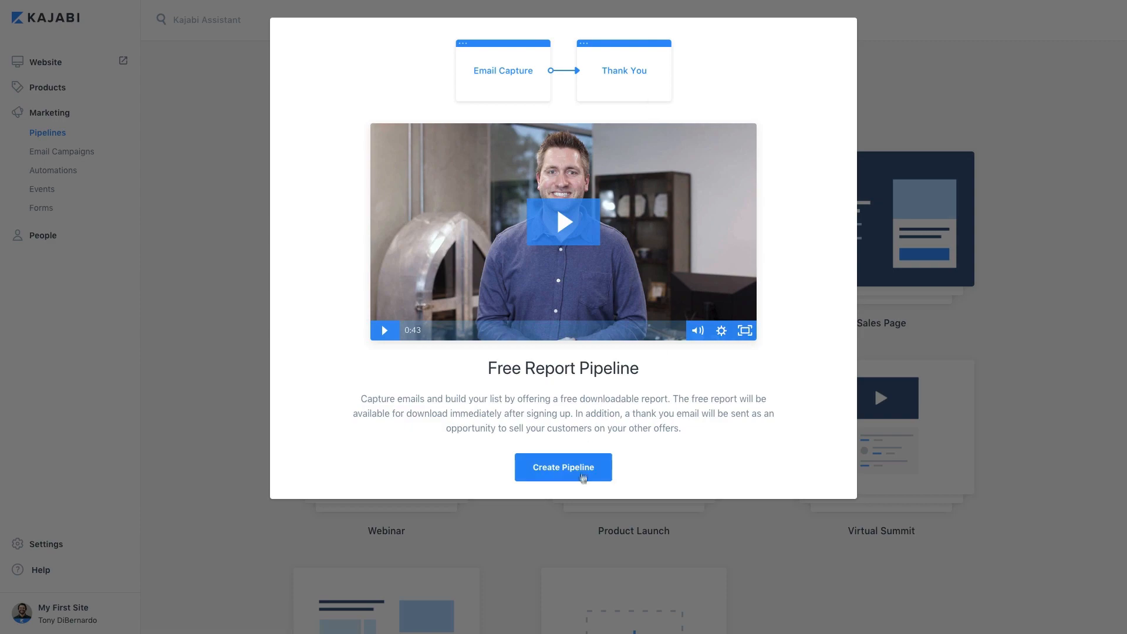
Create the Free Report pipeline named 'Amy Rocks!' and generate it.
left_click(562, 467)
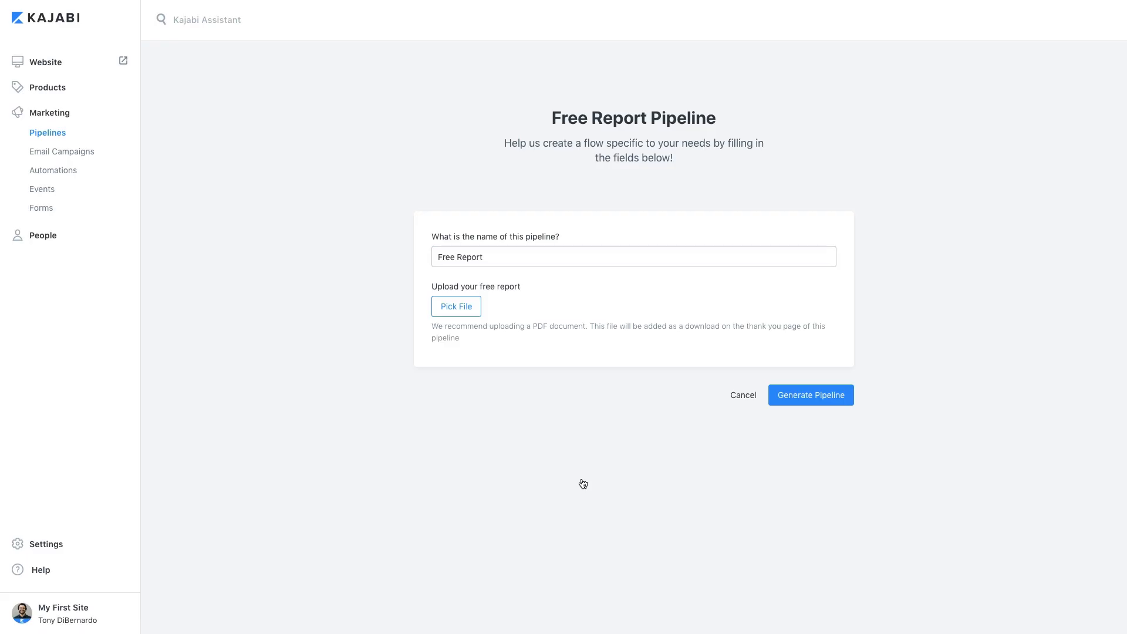
type("Amy Rocks!")
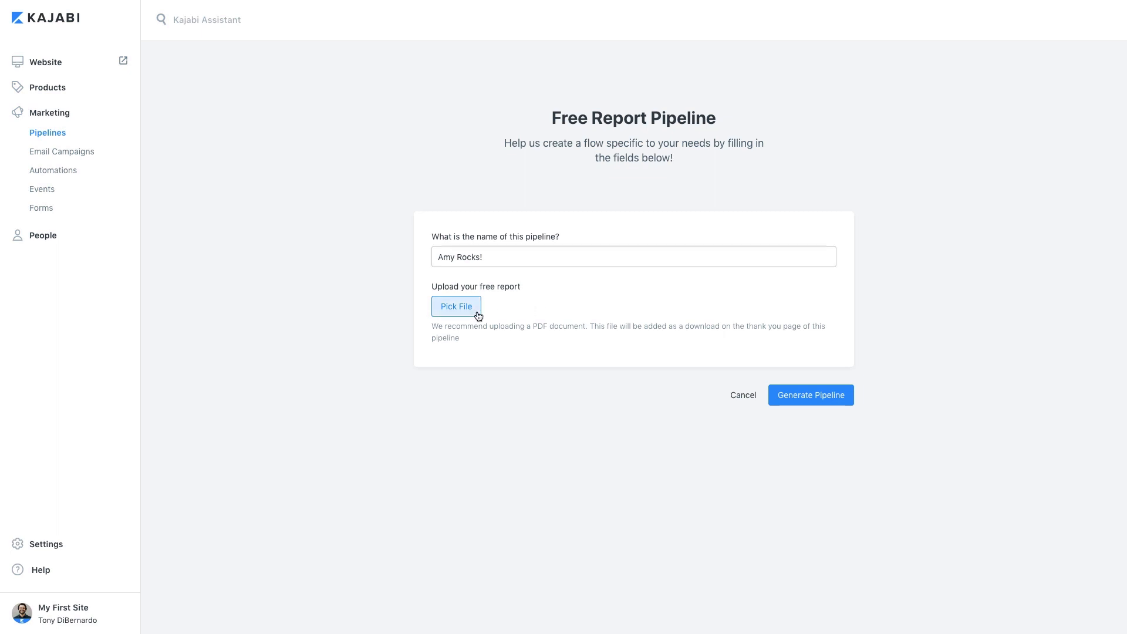
left_click(810, 395)
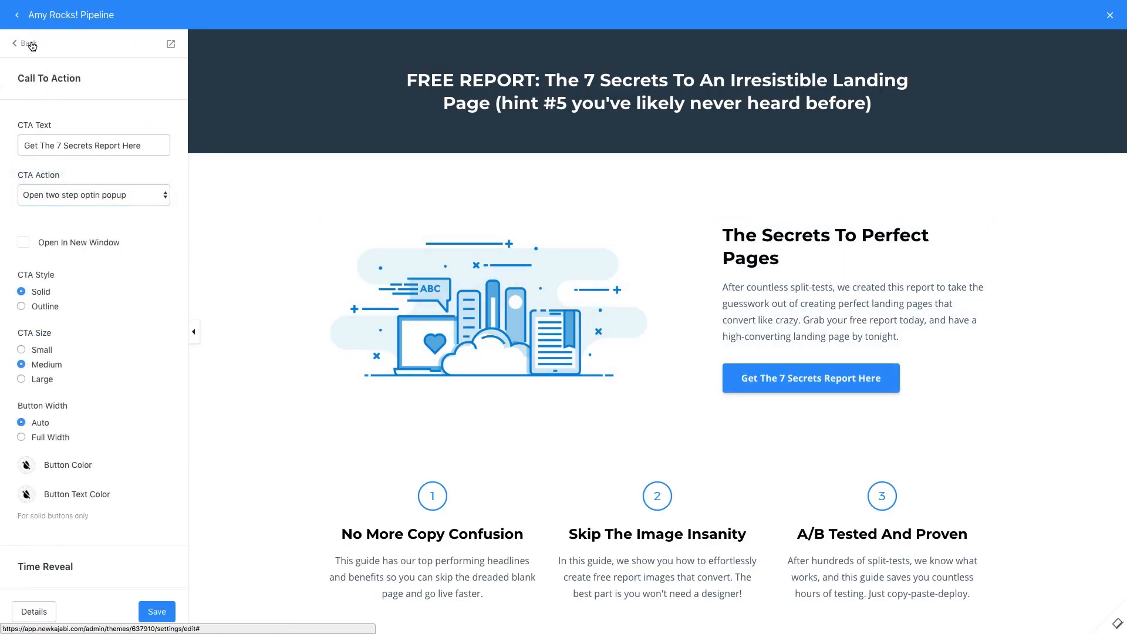
Review the Two Step Optin section's form settings using the Amy Rocks! Form.
left_click(27, 44)
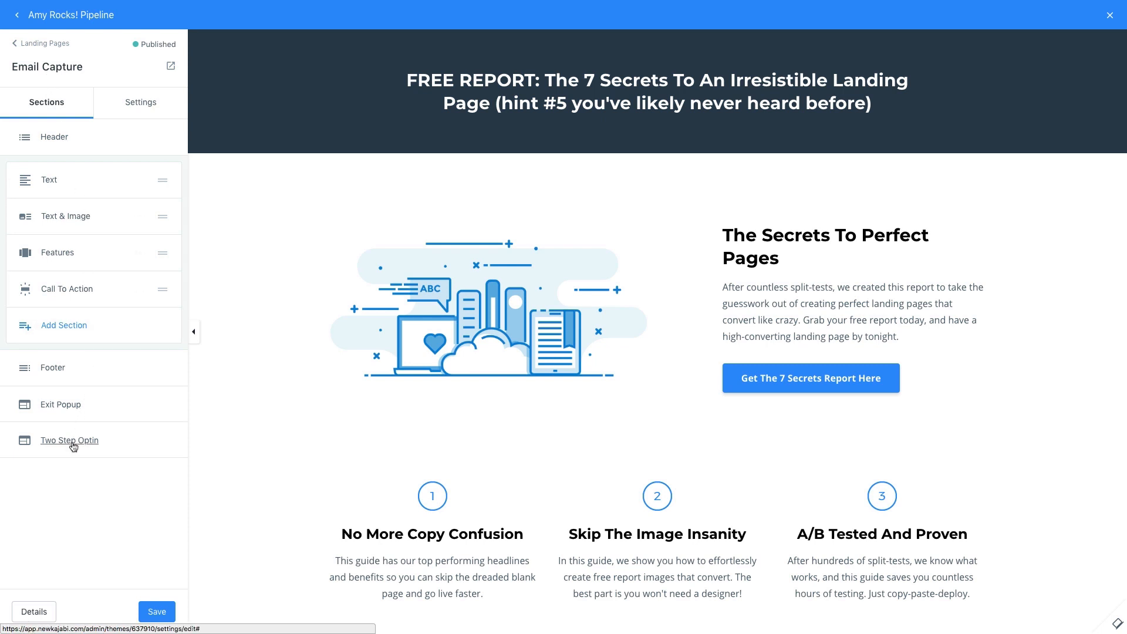
left_click(70, 440)
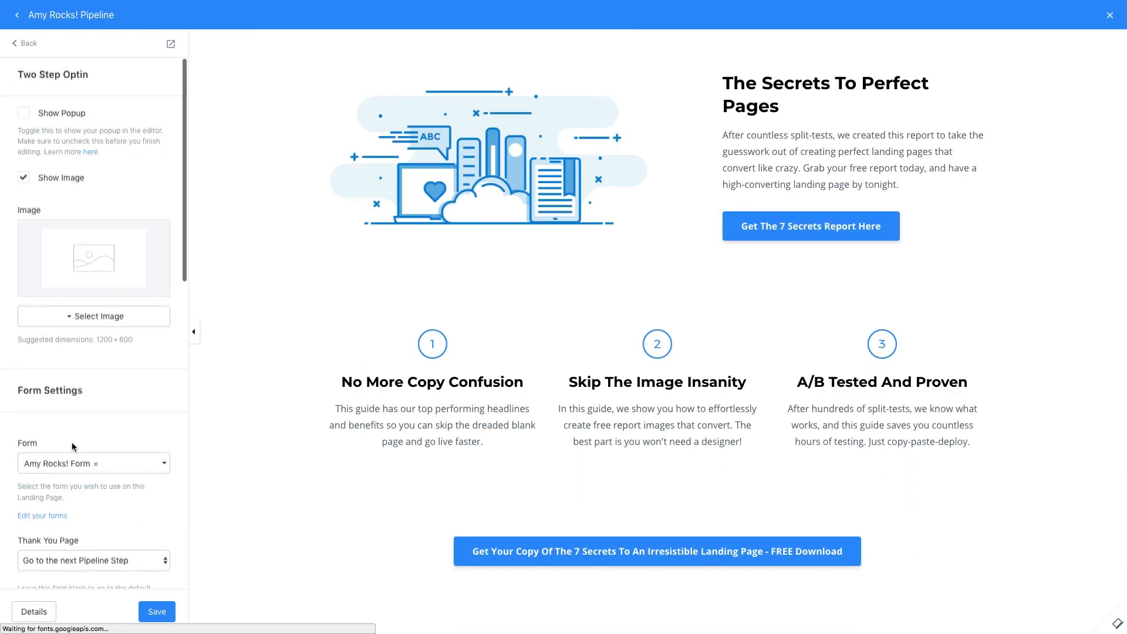
scroll("down", 3)
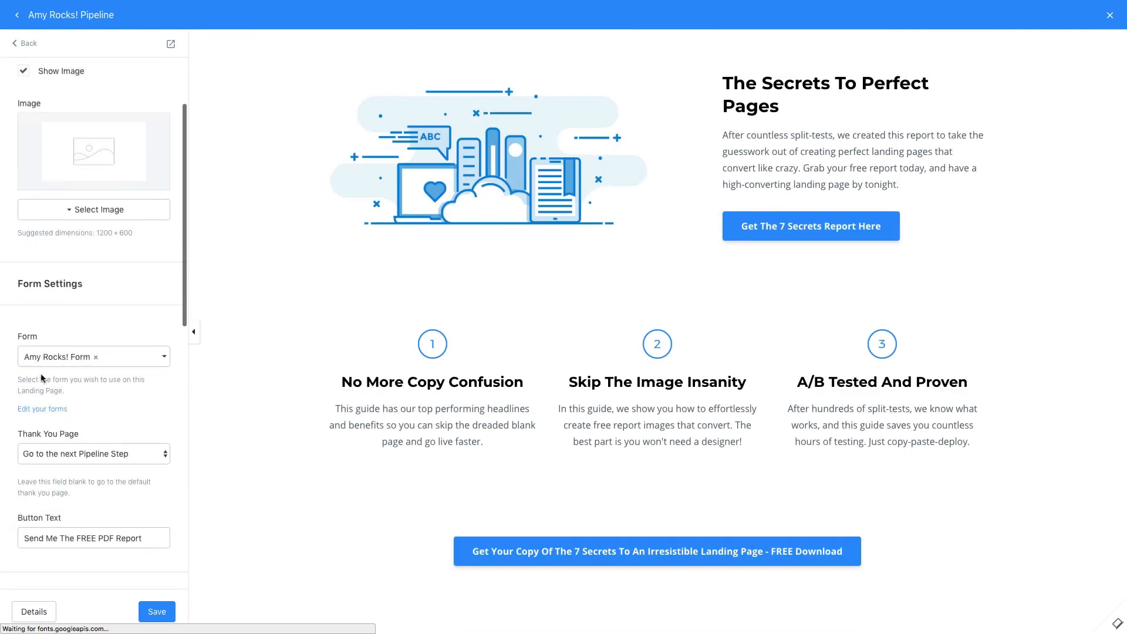
mouse_move(95, 376)
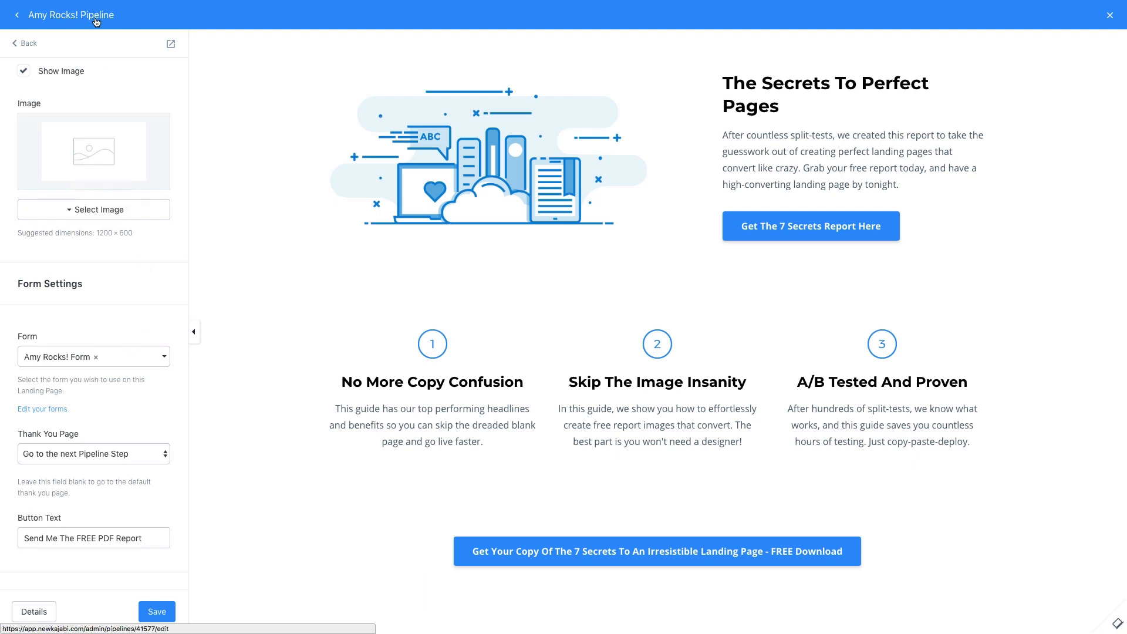
Leave the page editor for the Amy Rocks! pipeline overview.
left_click(17, 14)
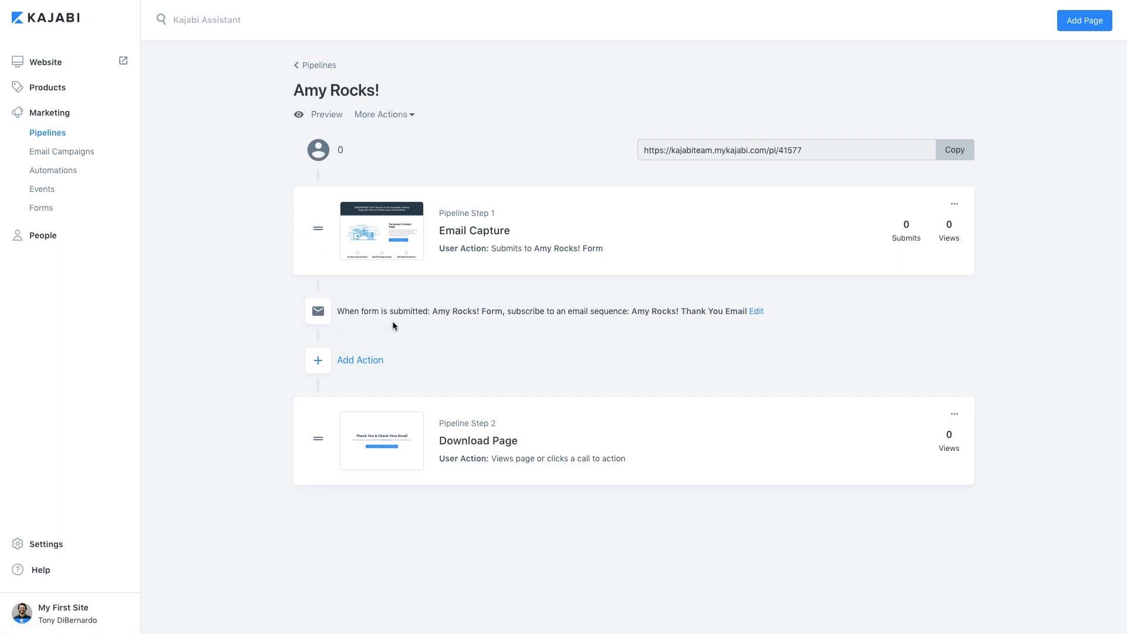
mouse_move(576, 329)
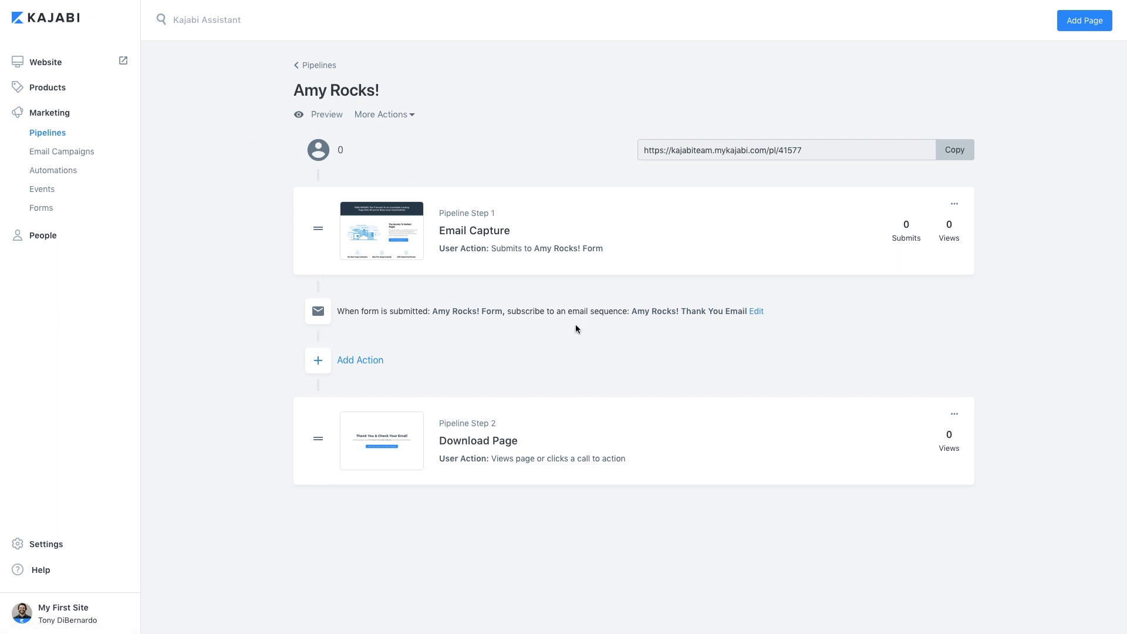
mouse_move(727, 318)
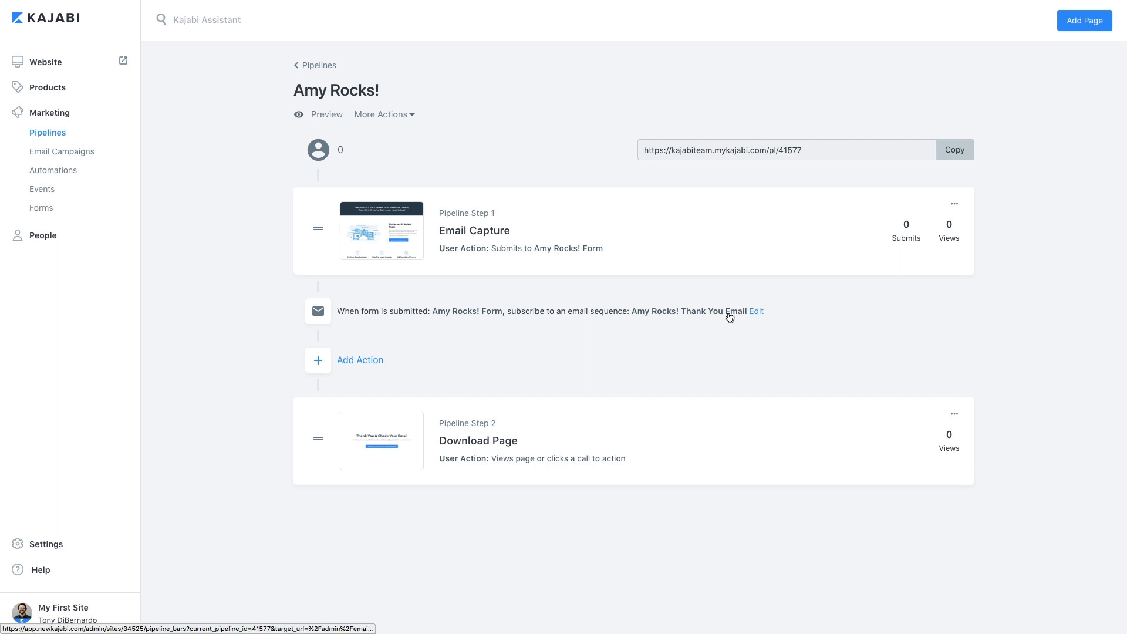
mouse_move(755, 311)
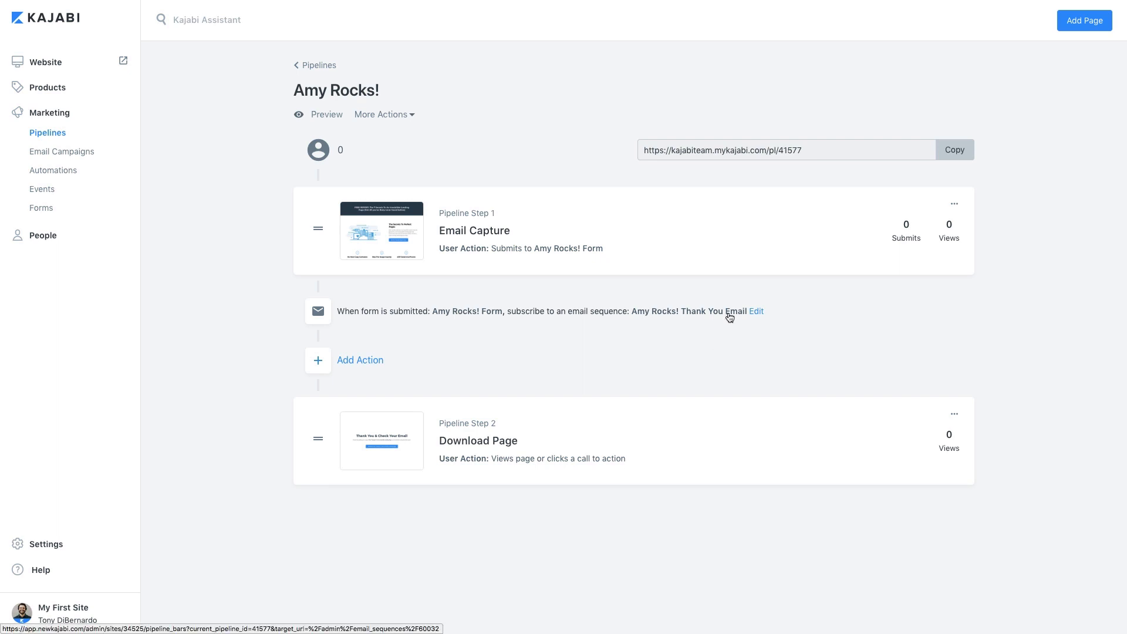
Review the Amy Rocks! Thank You Email, then bring up the Download Page editor.
left_click(756, 311)
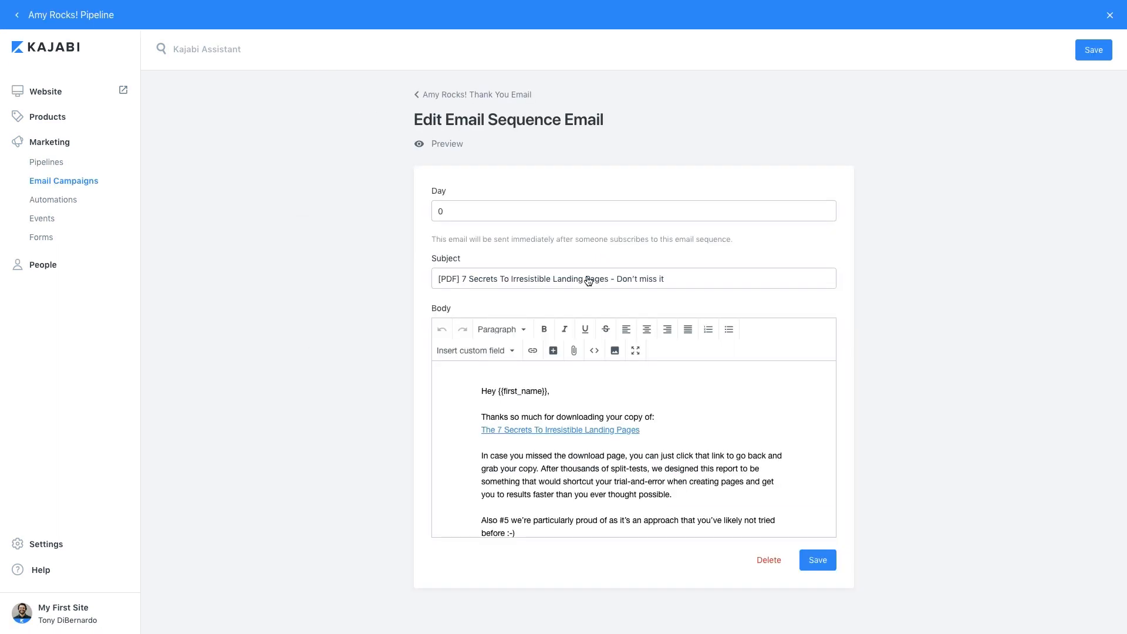
scroll("down", 3)
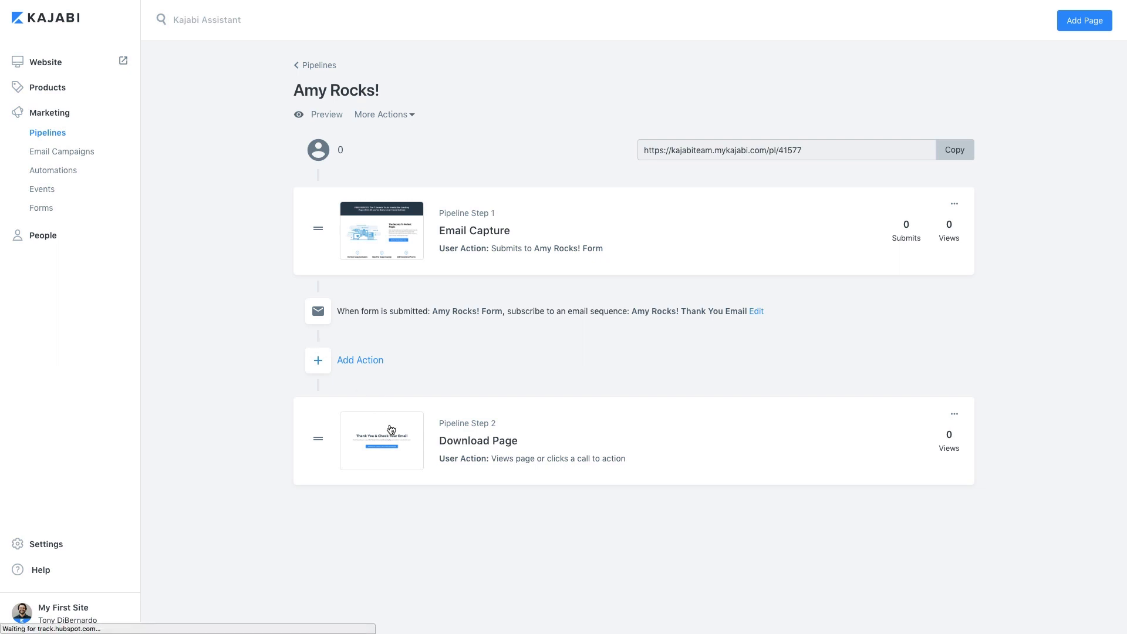
left_click(382, 440)
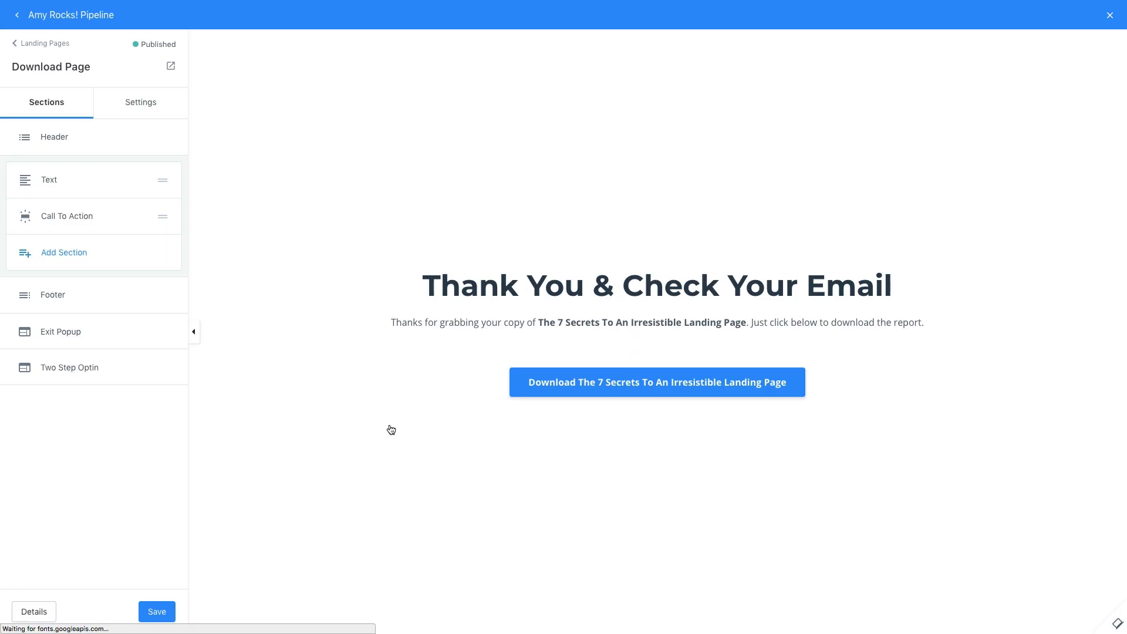